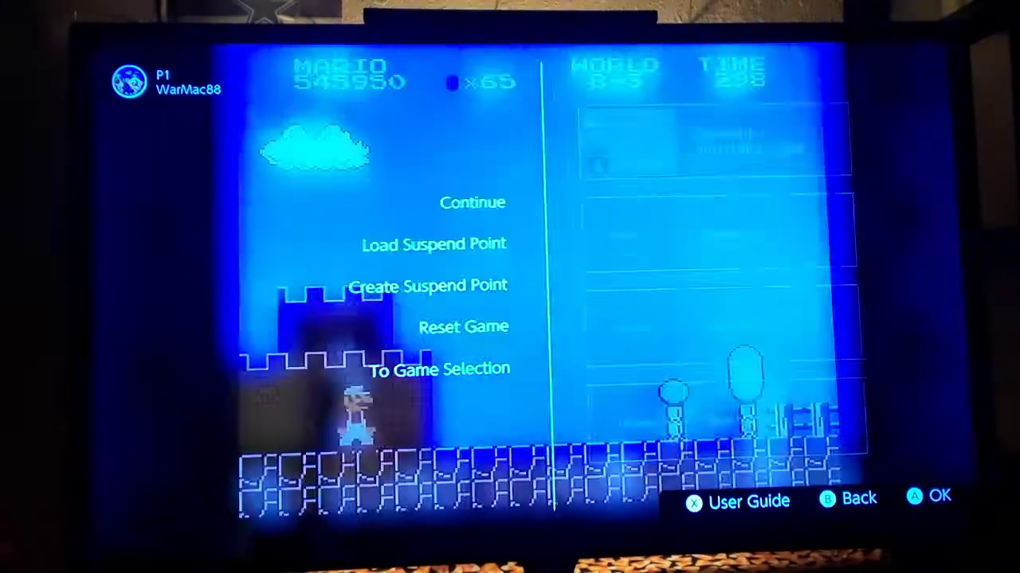
click(472, 202)
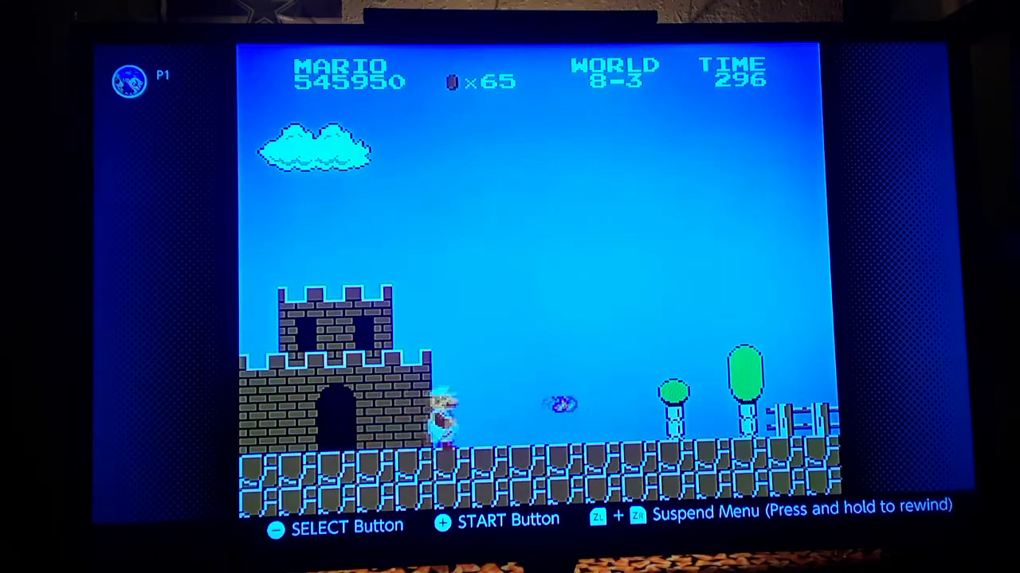